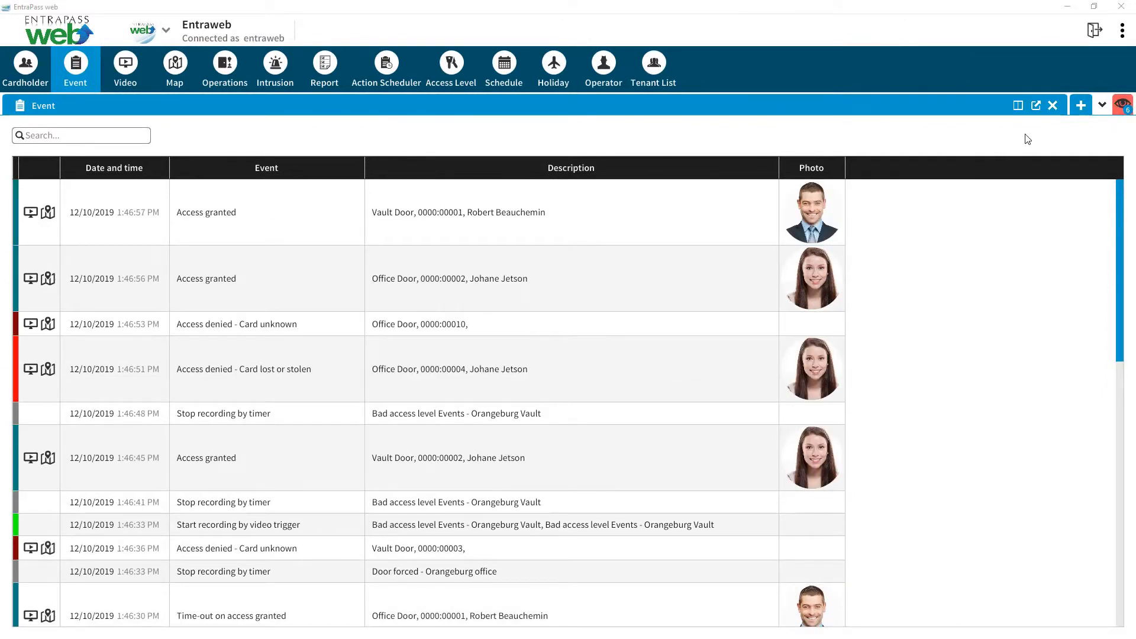
# Add an empty new tab beside the Event tab using the + button
pyautogui.click(1081, 104)
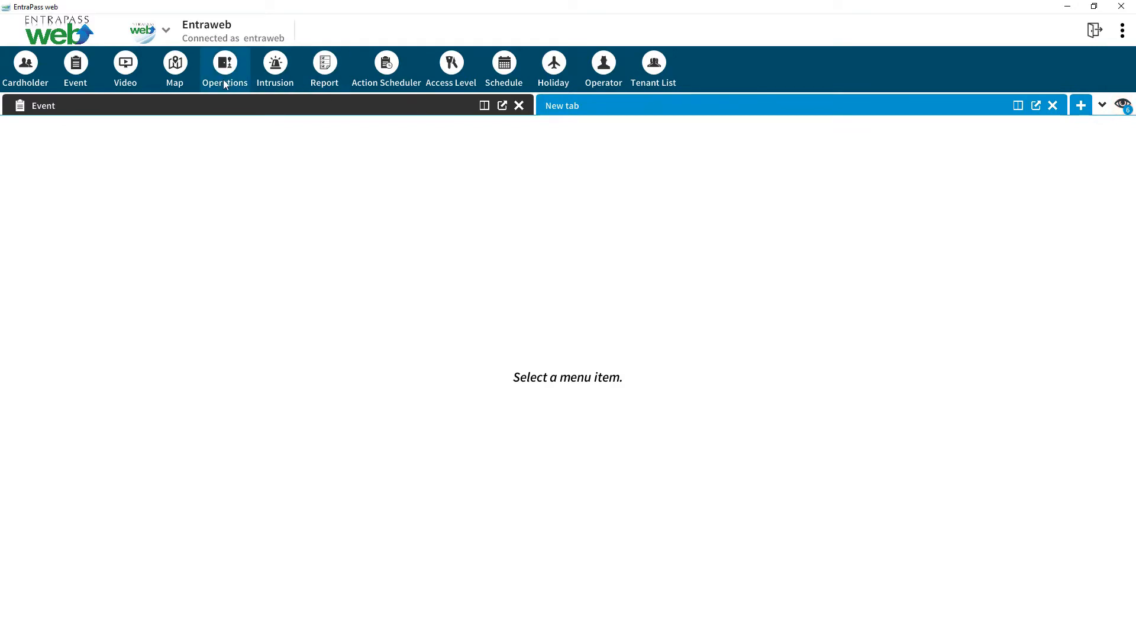
# Fill the new tab with Operations, then pop it out into a floating window
pyautogui.click(224, 62)
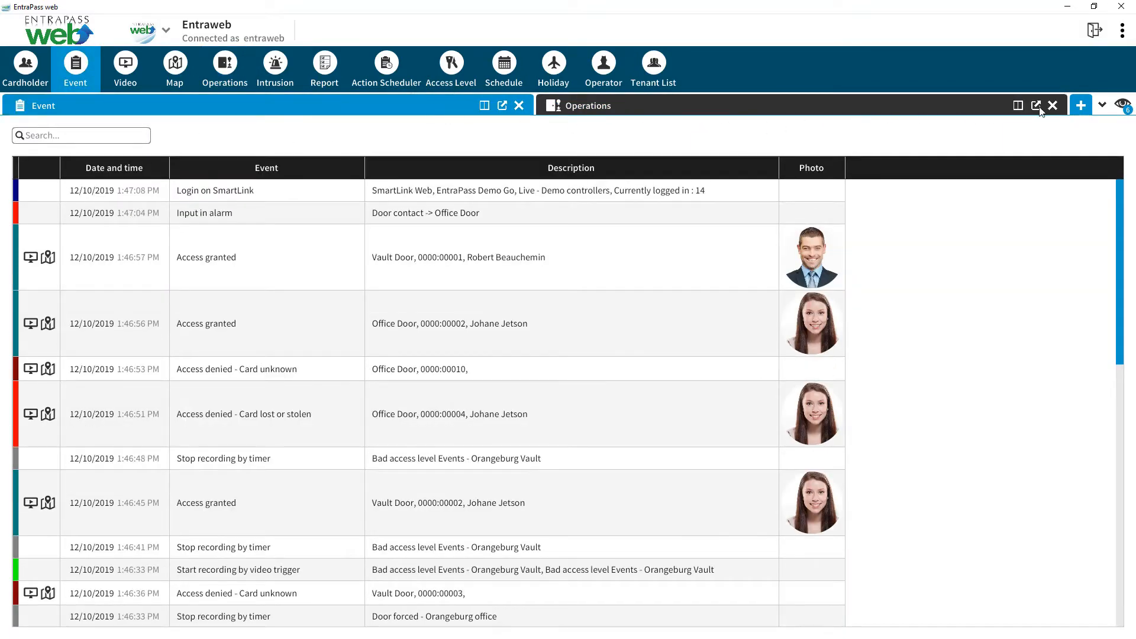
pyautogui.click(1036, 104)
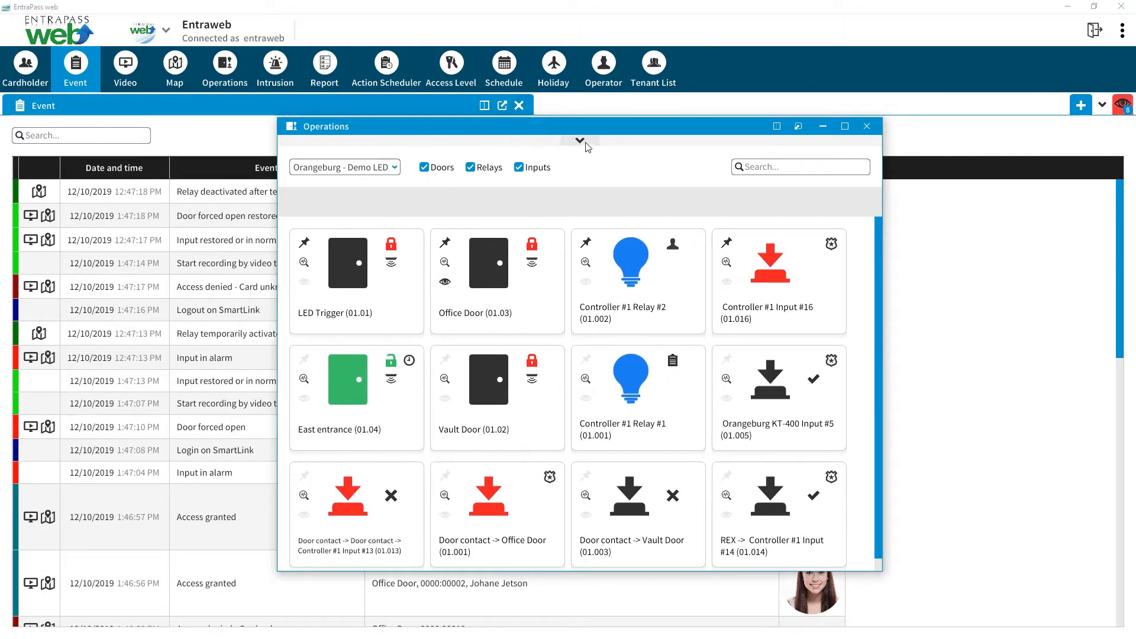
# Dock the floating Operations window back as a tab and add a third empty tab
pyautogui.click(580, 141)
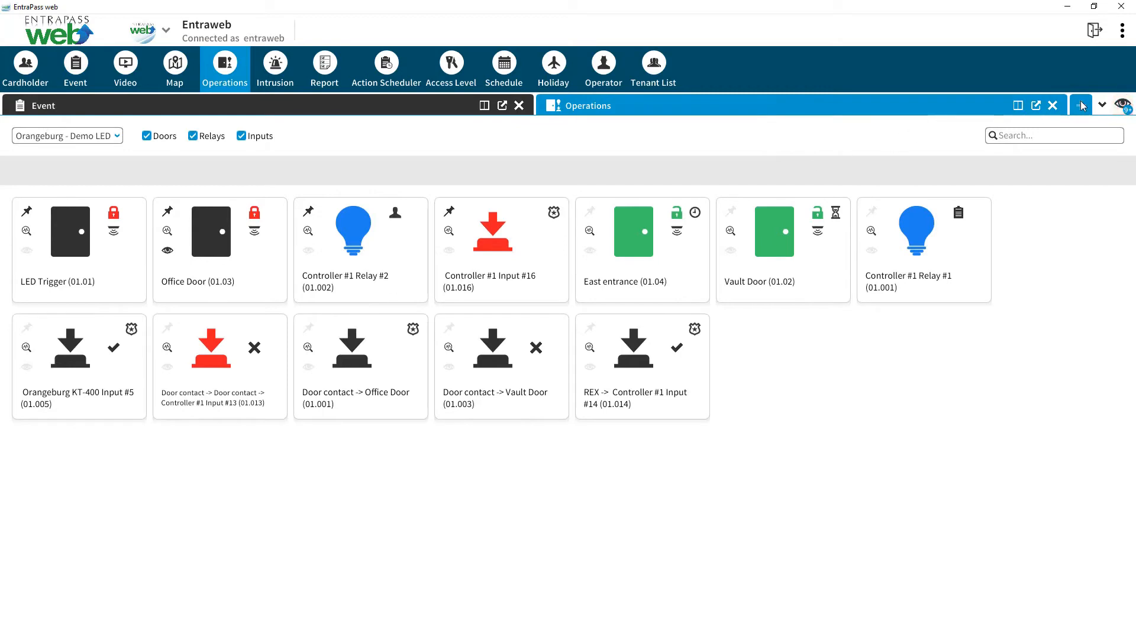
pyautogui.click(1082, 104)
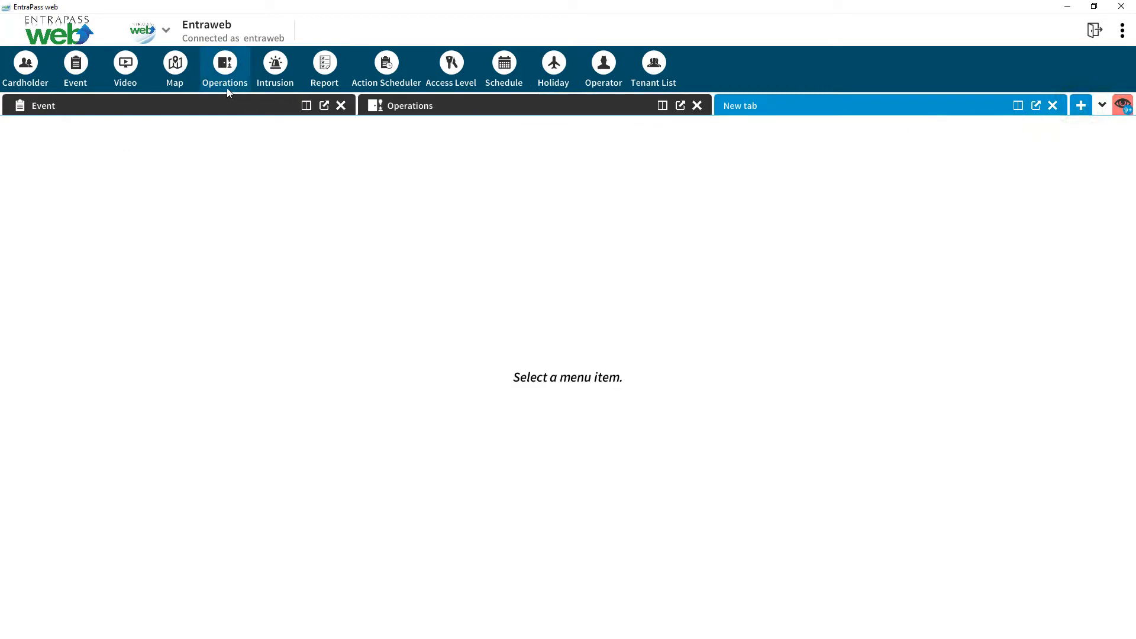
# Load a second Operations view, labeled Operations (1), into the third tab
pyautogui.click(225, 62)
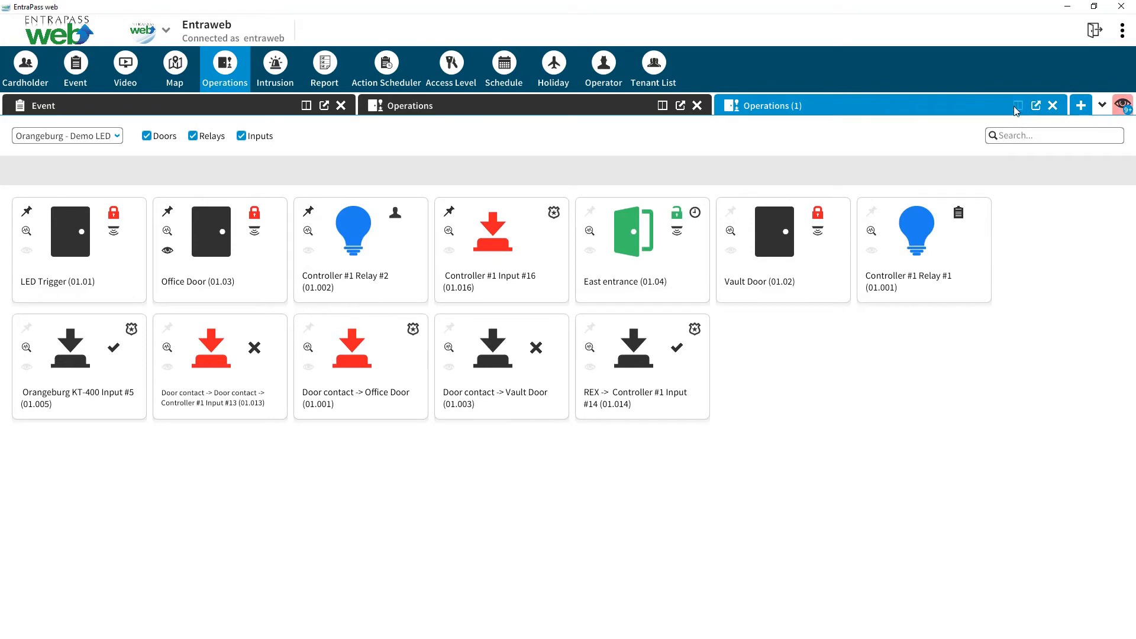
# Split the Operations (1) tab into two side-by-side panes, the right pane empty
pyautogui.click(1081, 104)
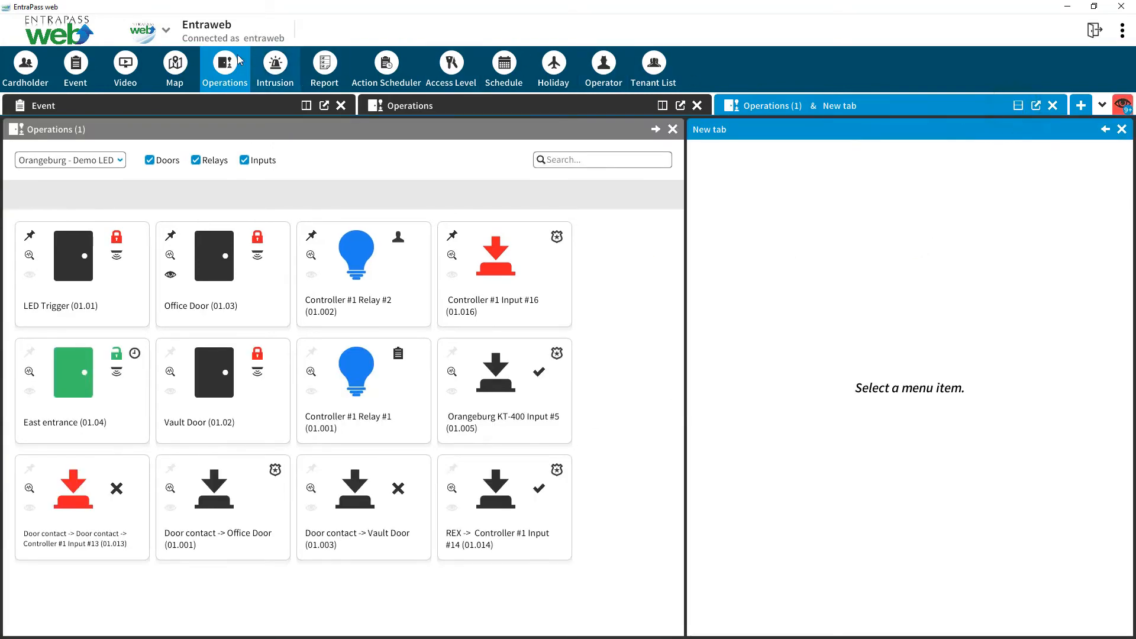
pyautogui.moveTo(60, 61)
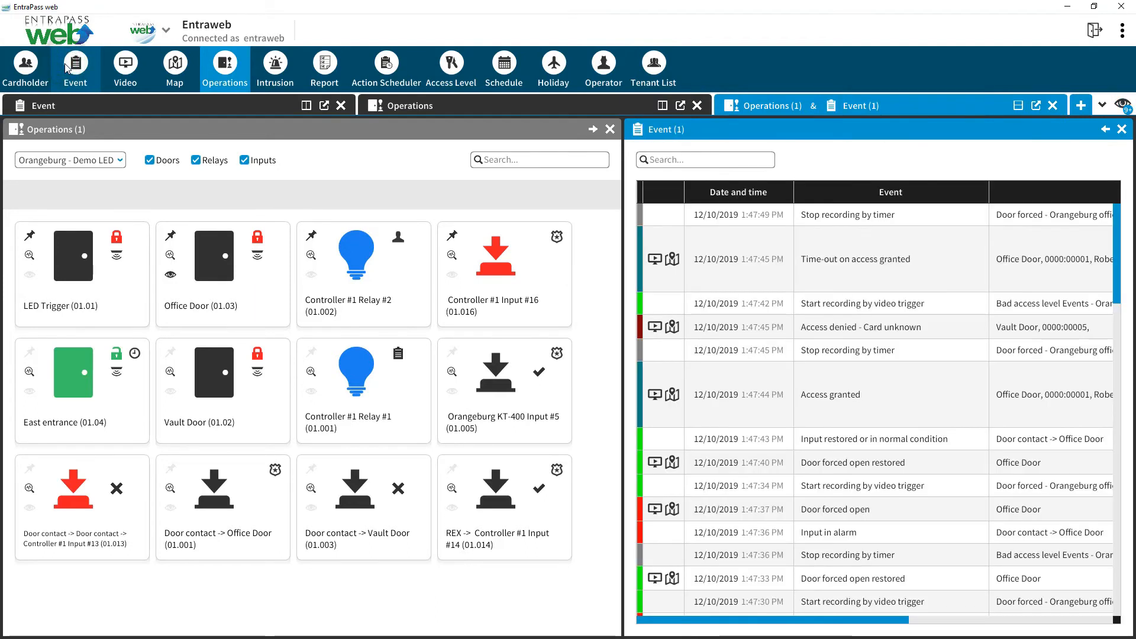
pyautogui.moveTo(89, 78)
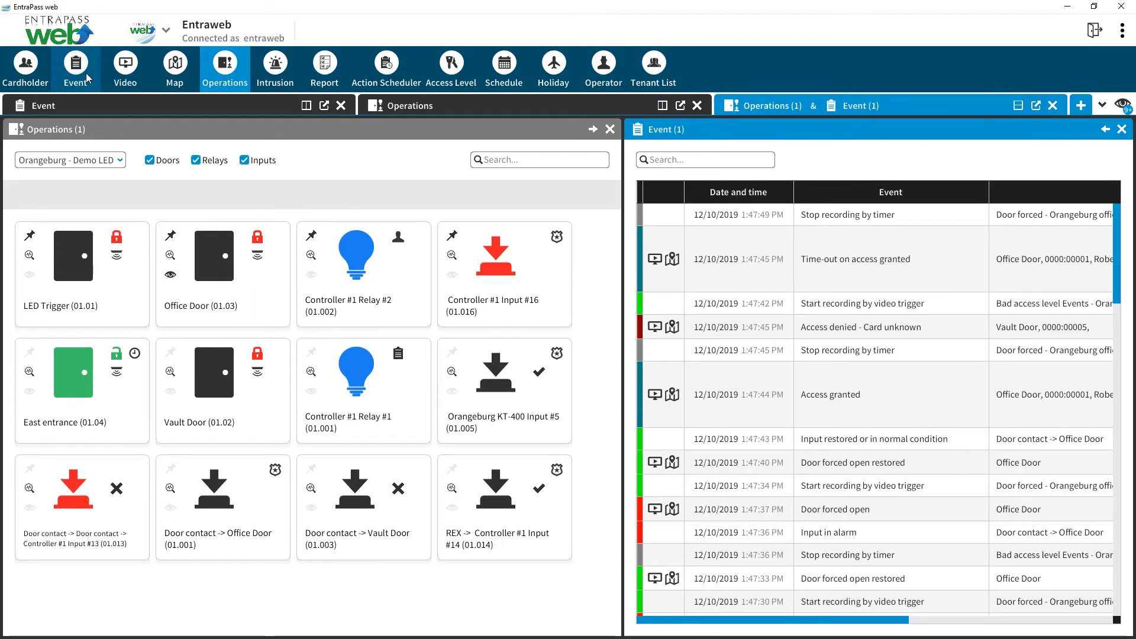